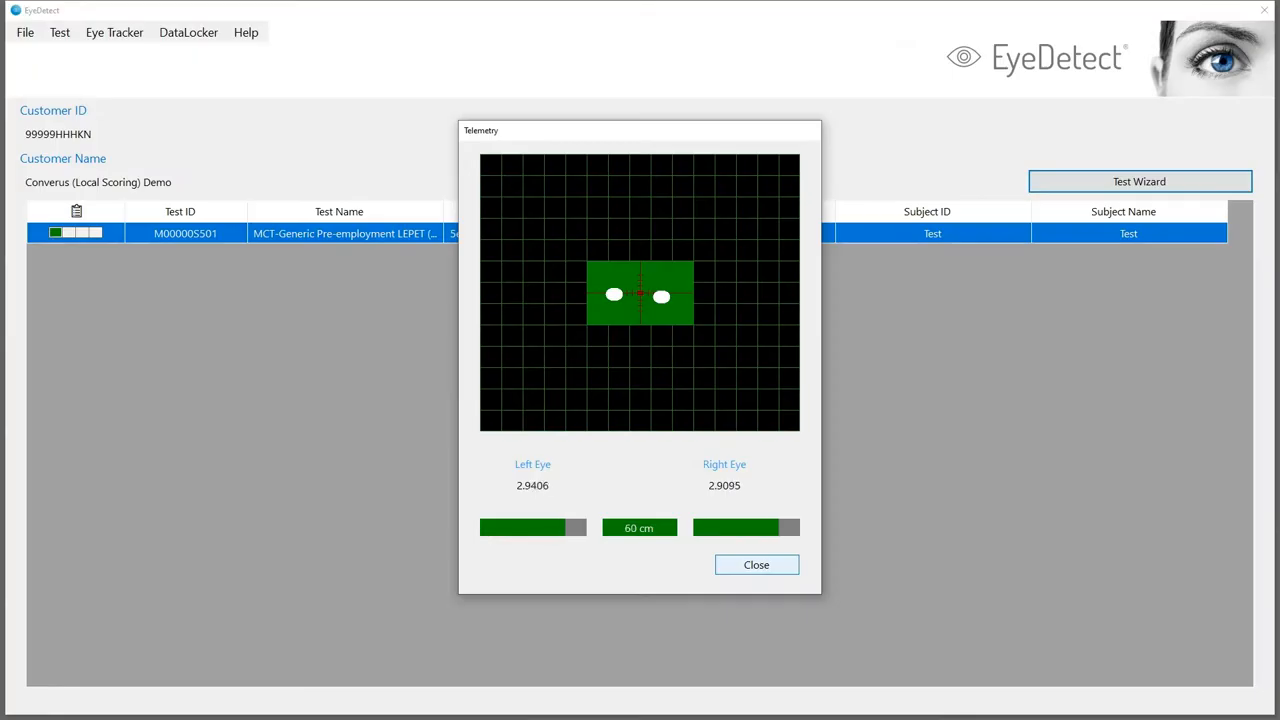
Step: Close the Telemetry readout after confirming both eyes are tracked at 60 cm
click(756, 564)
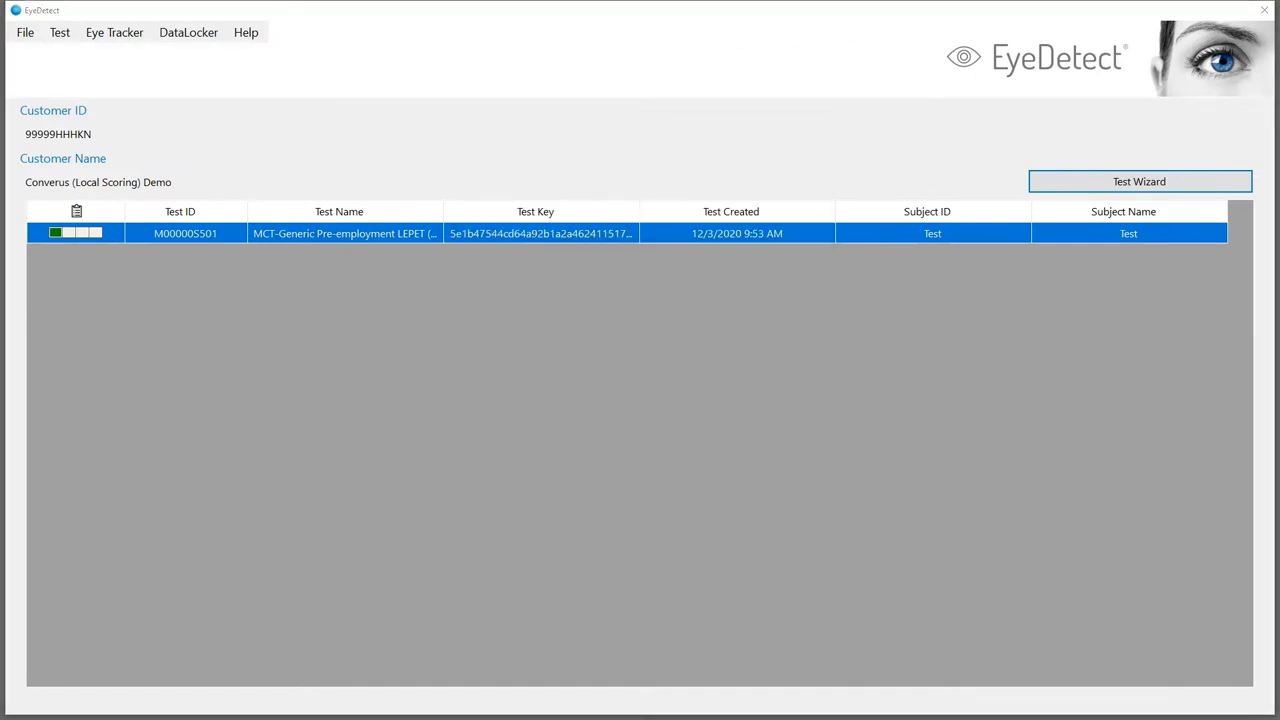
Step: Start the listed pre-employment credibility test from the Test Wizard
click(1139, 181)
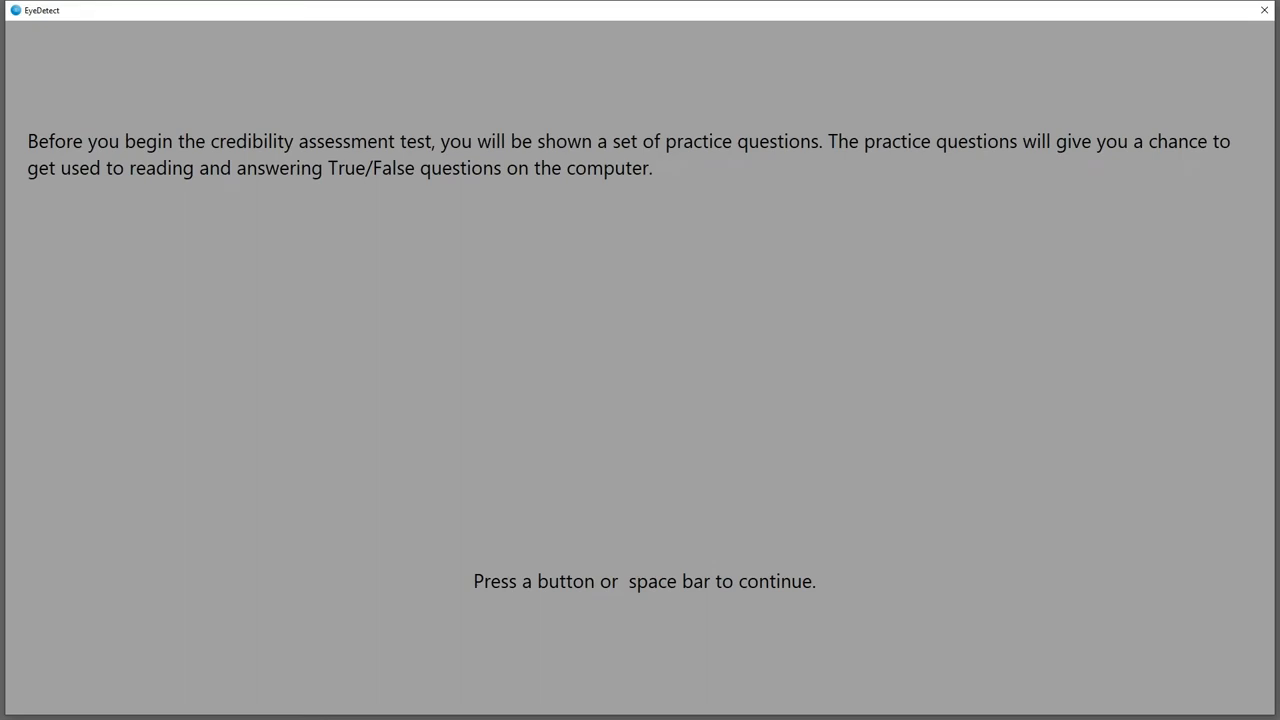
Step: Advance through the four instruction pages: intro, truthful answers, accuracy, time limit
key(space)
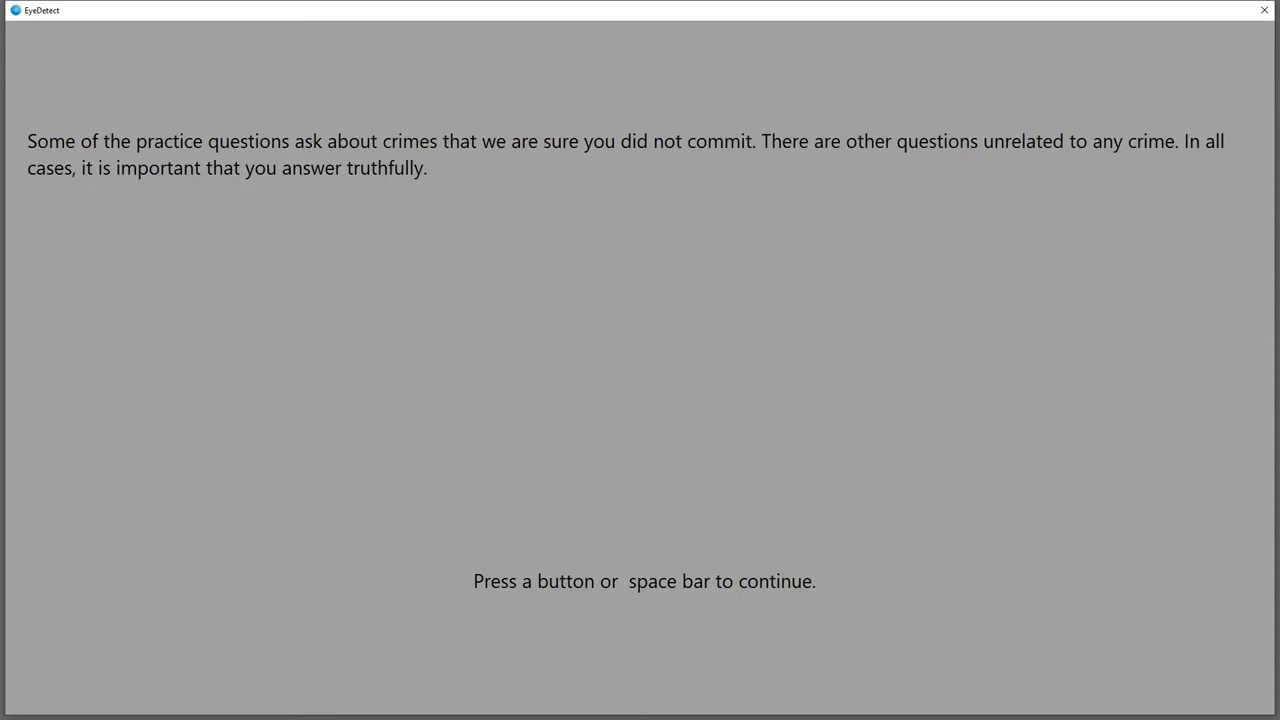
key(space)
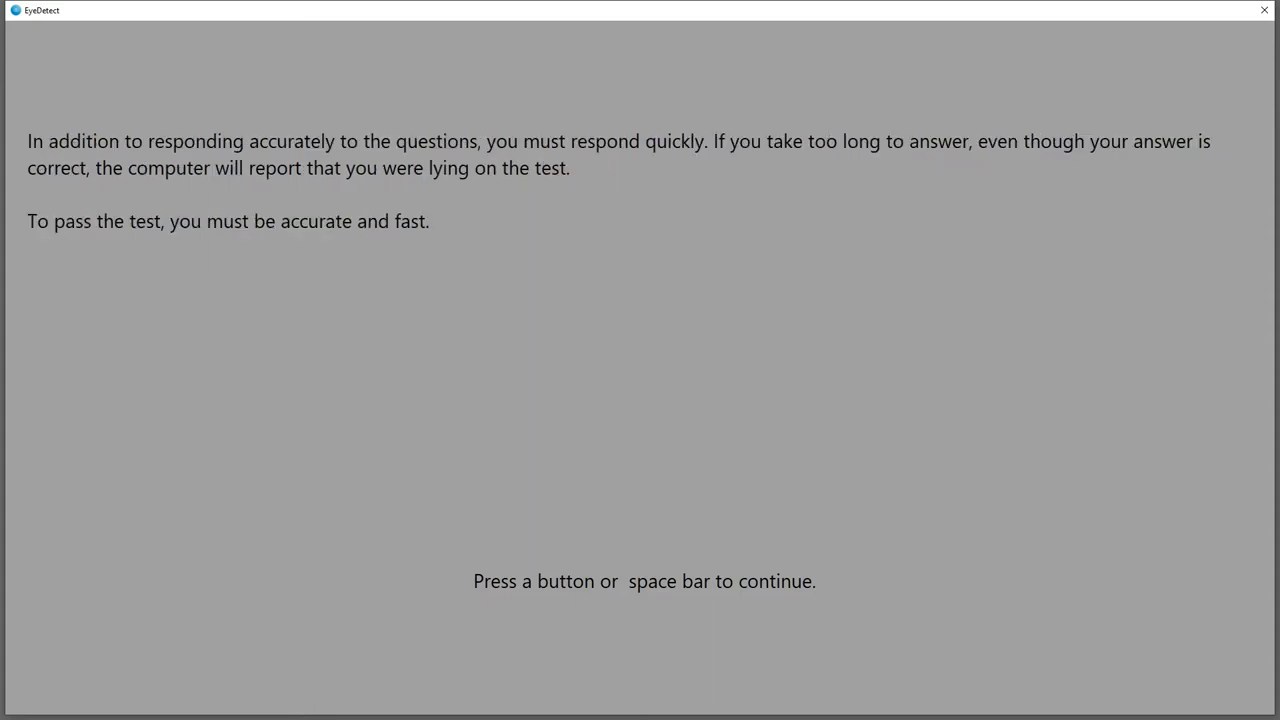
key(space)
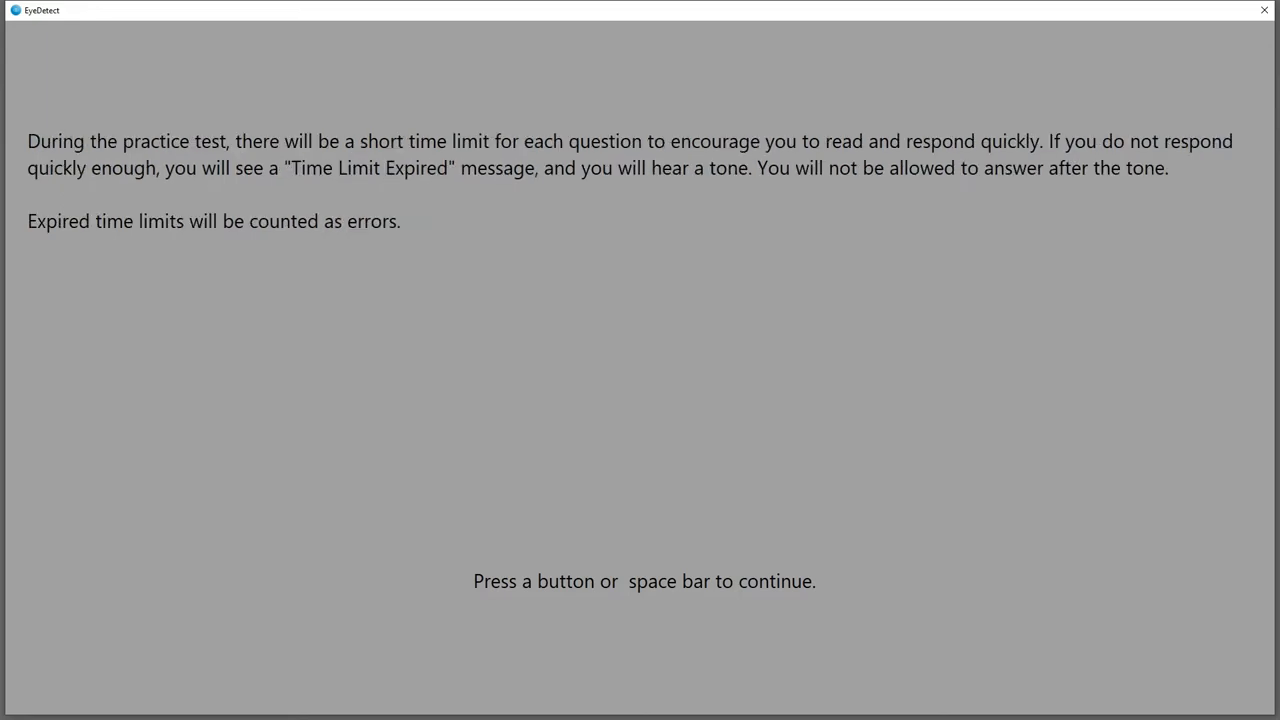
key(space)
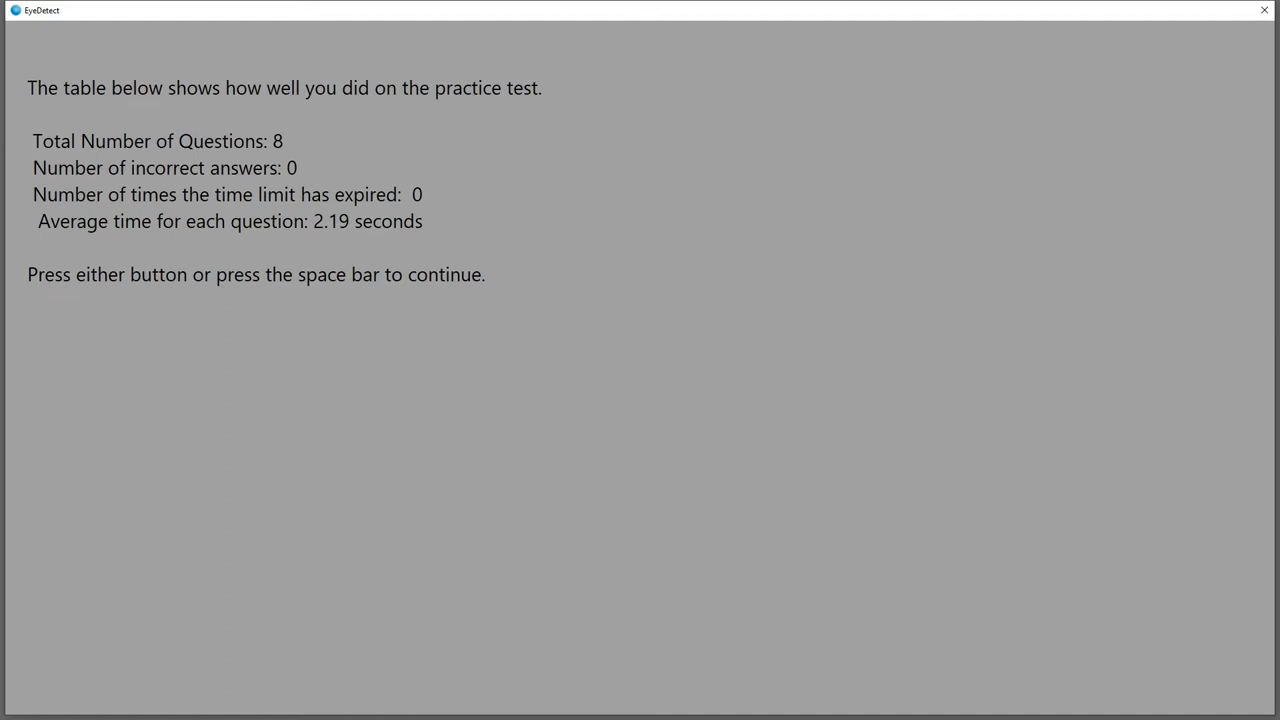
Step: Continue past the practice results and answer the illegal drug use statement
key(space)
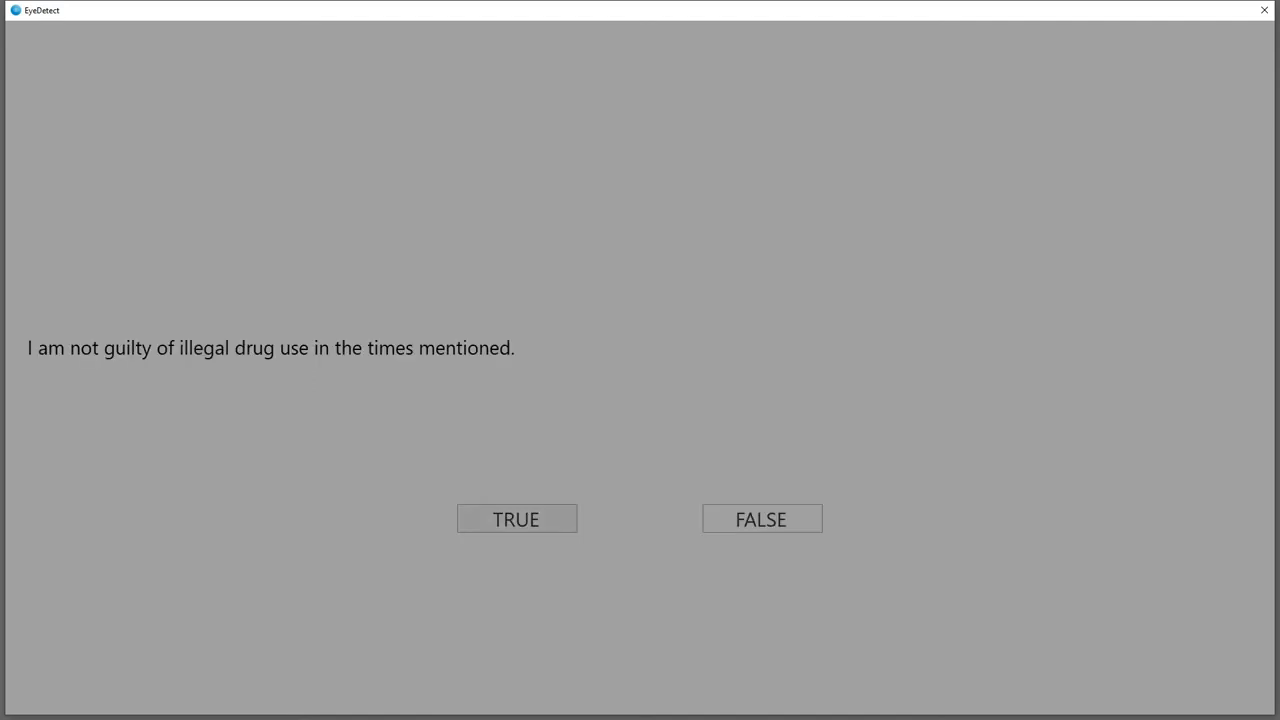
click(516, 518)
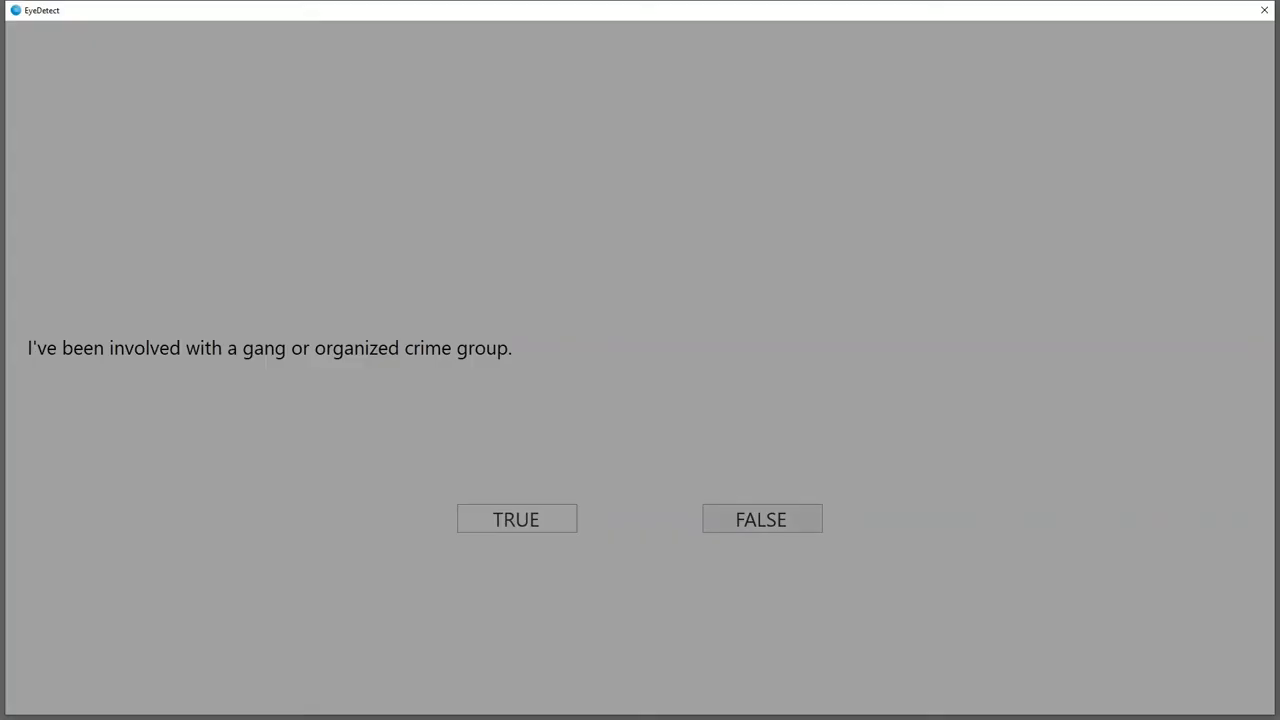
Step: Answer the gang involvement, drug use admission and missing money statements
click(761, 519)
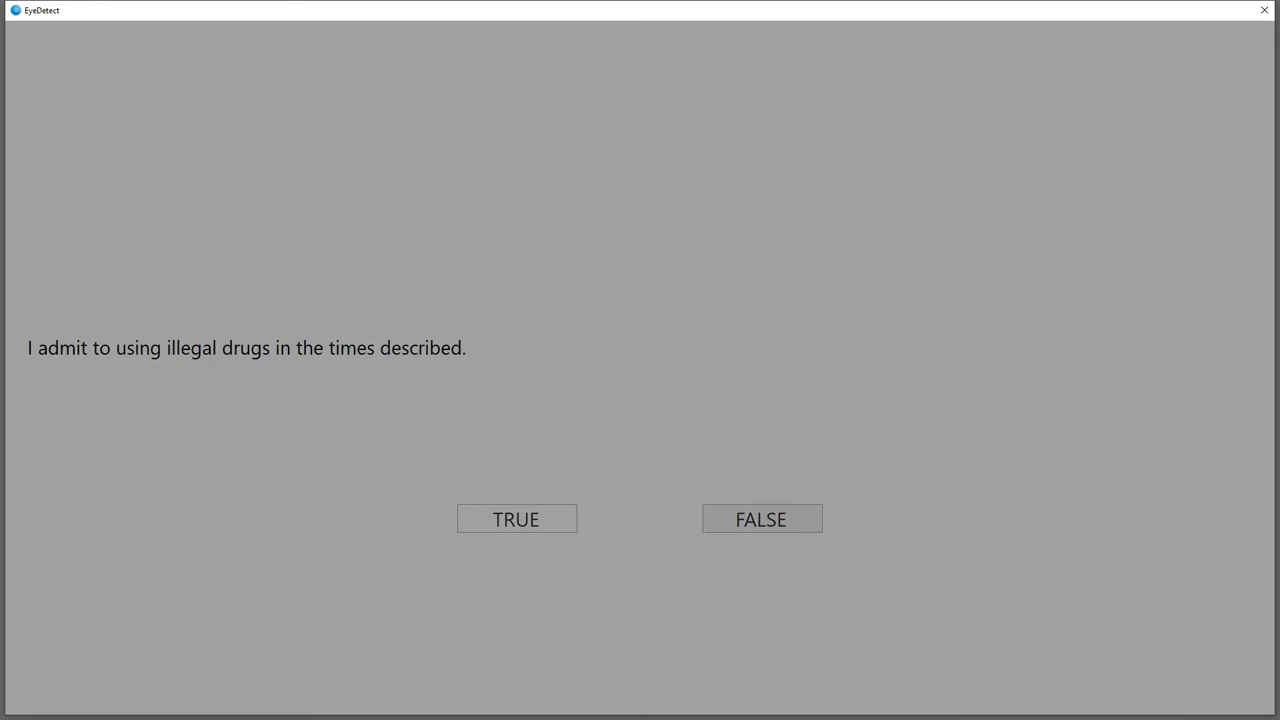
click(761, 518)
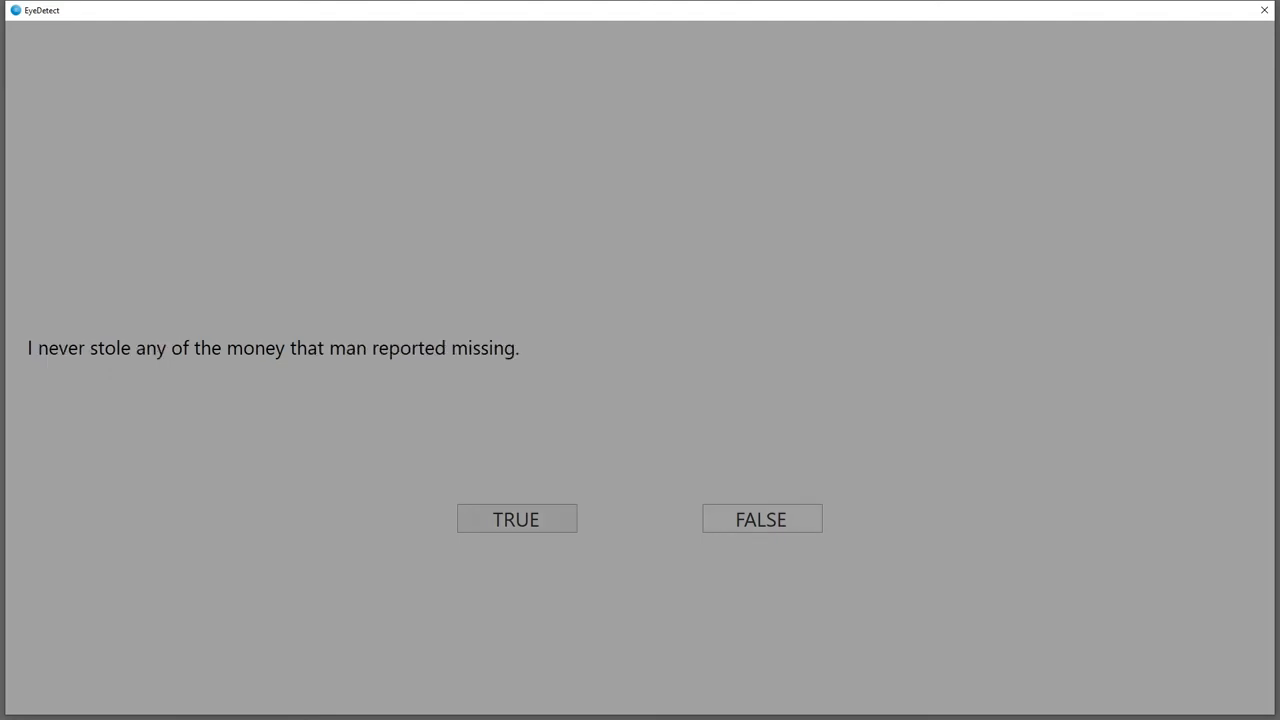
click(516, 518)
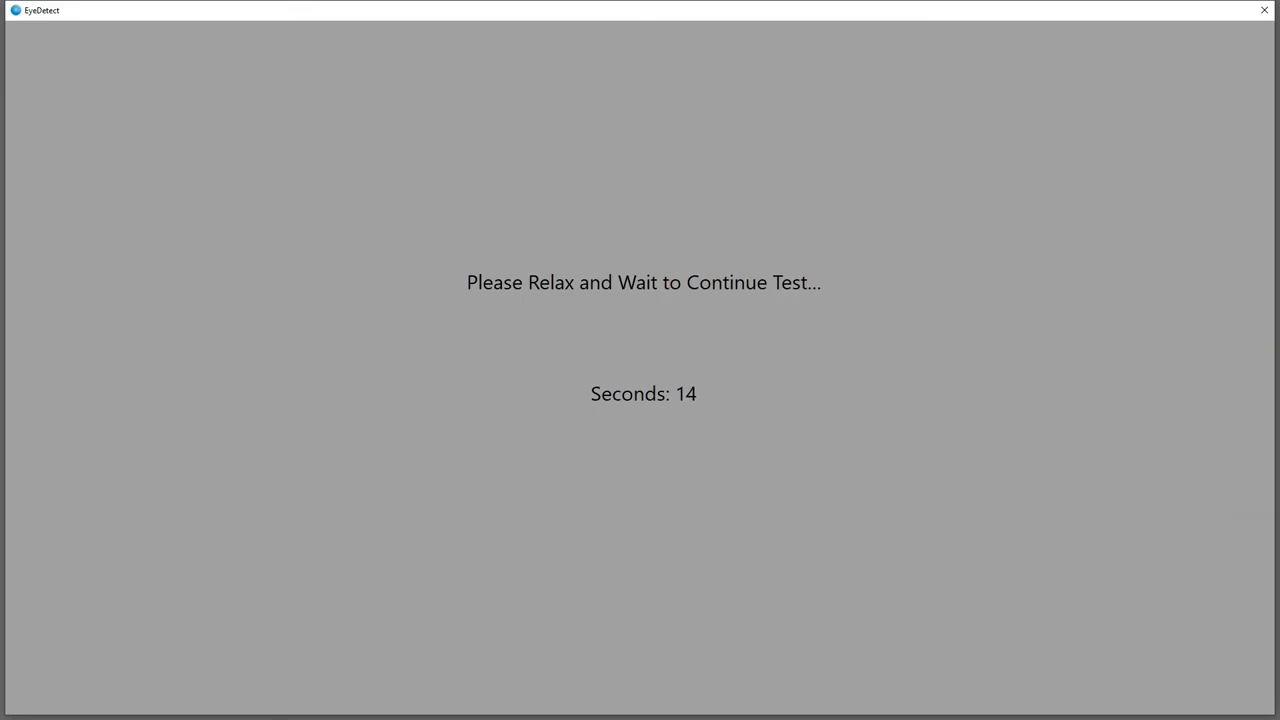